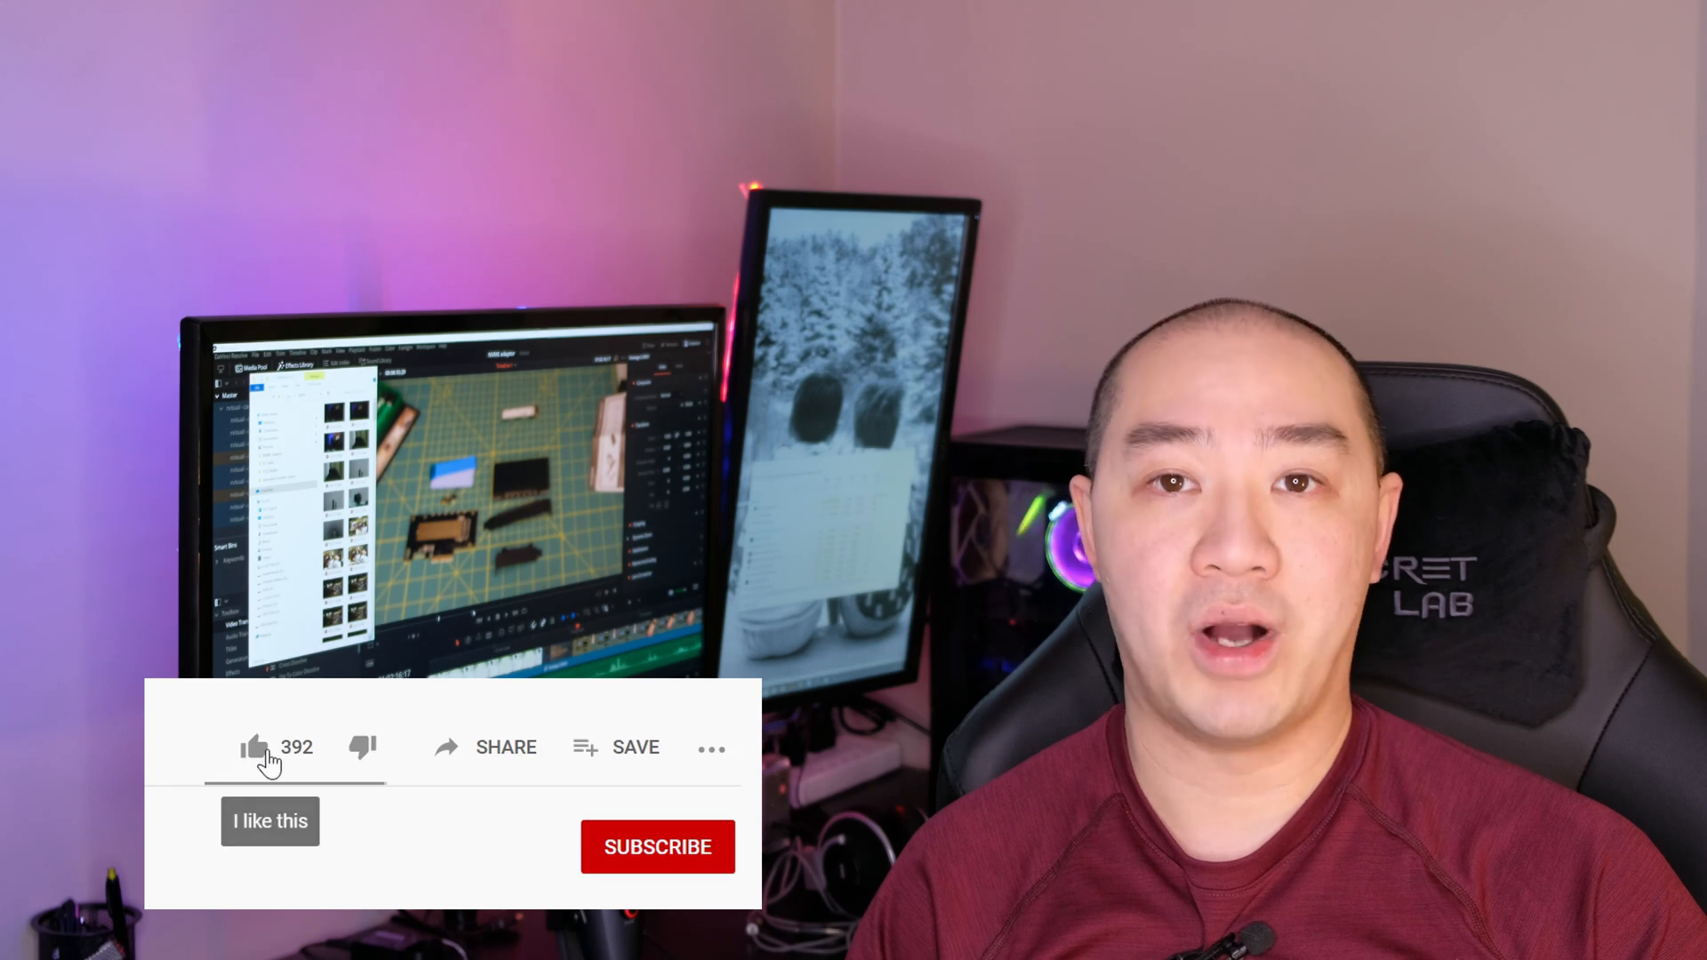
Review the PCIE-M20803HS adapter card's features, compatibility, specifications and $24.99 price on Memory Express
click(255, 749)
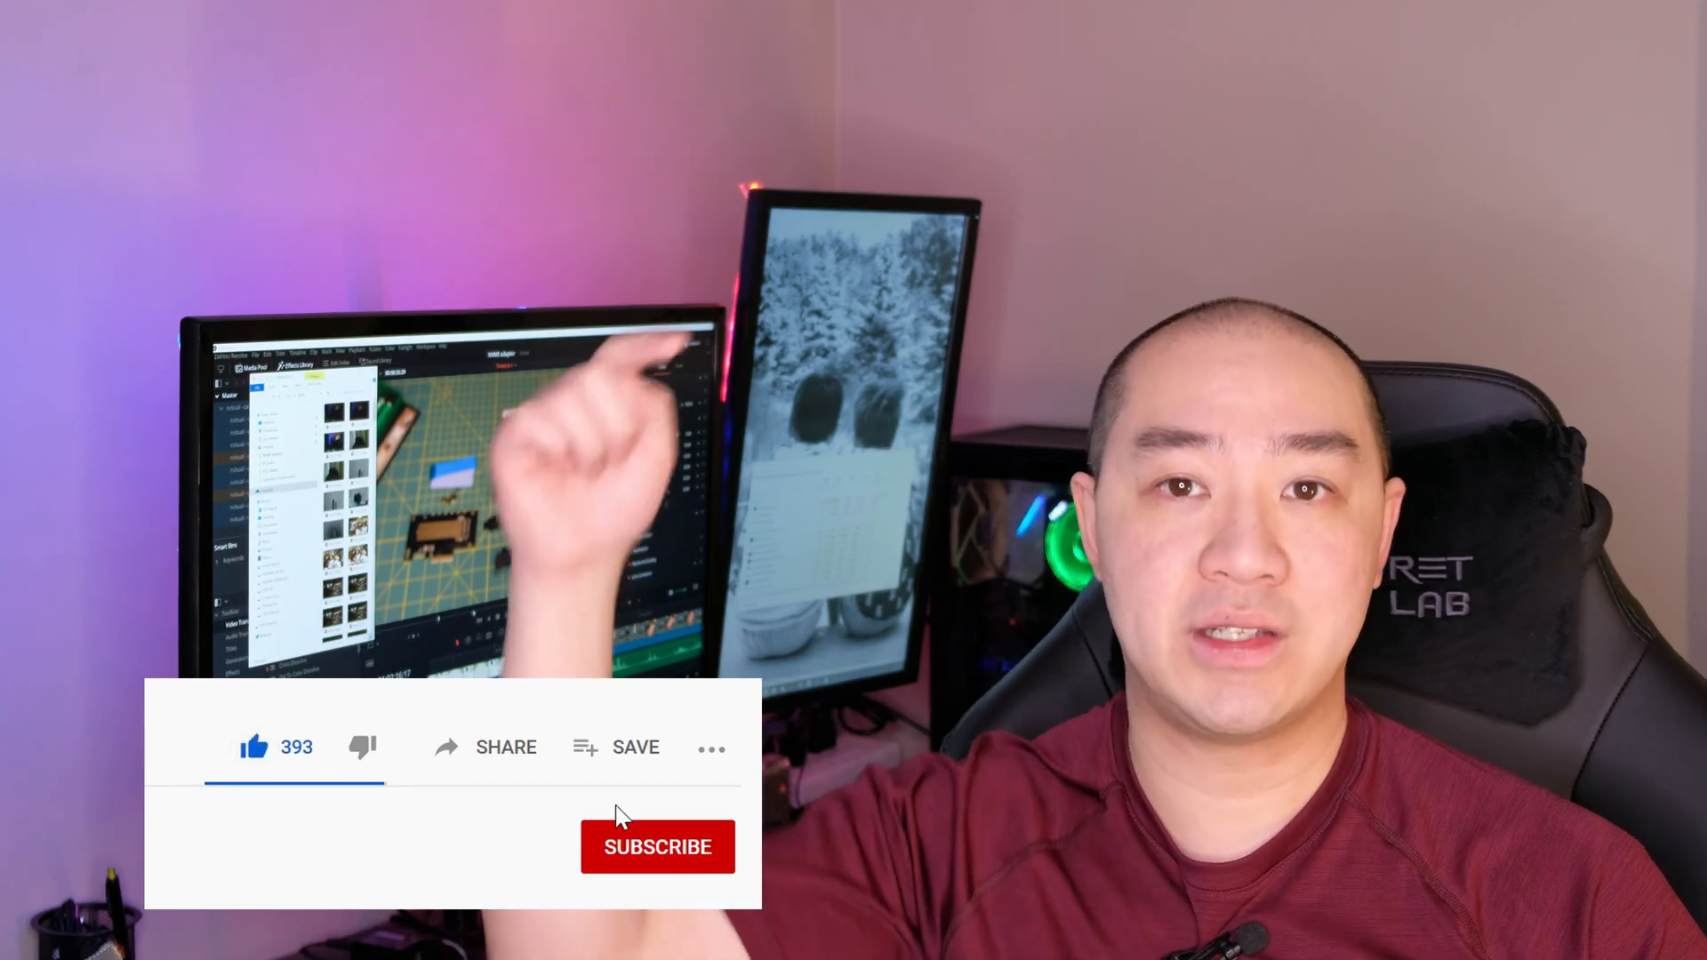
click(656, 846)
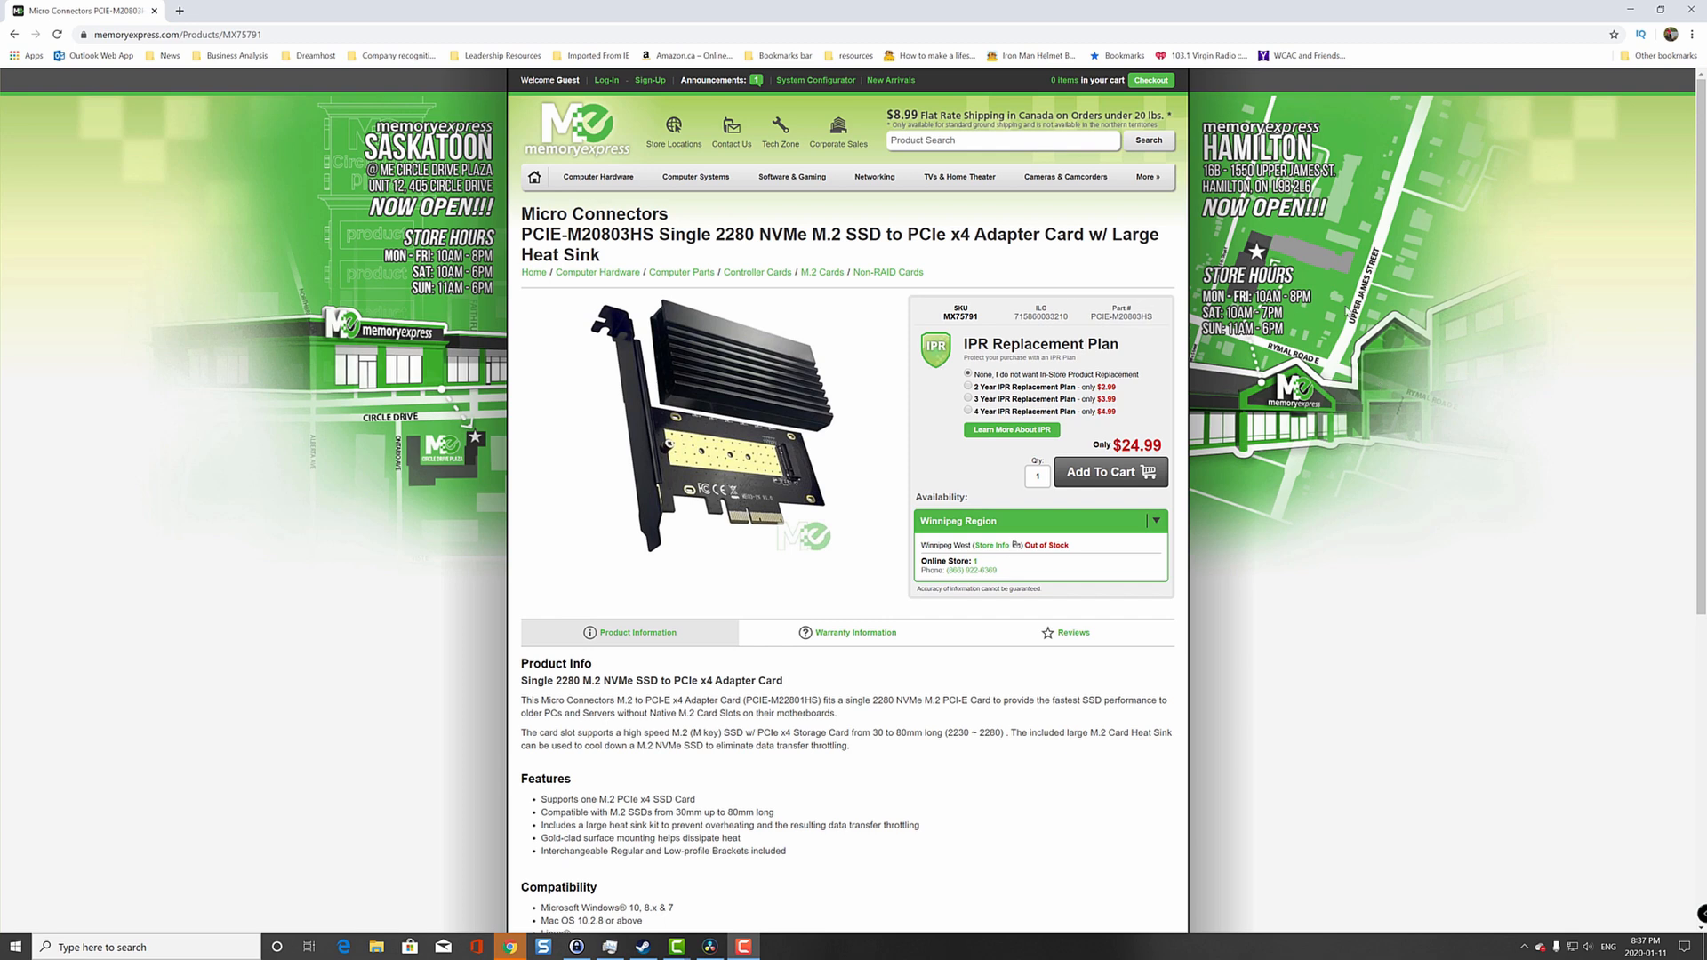
scroll(down, 3)
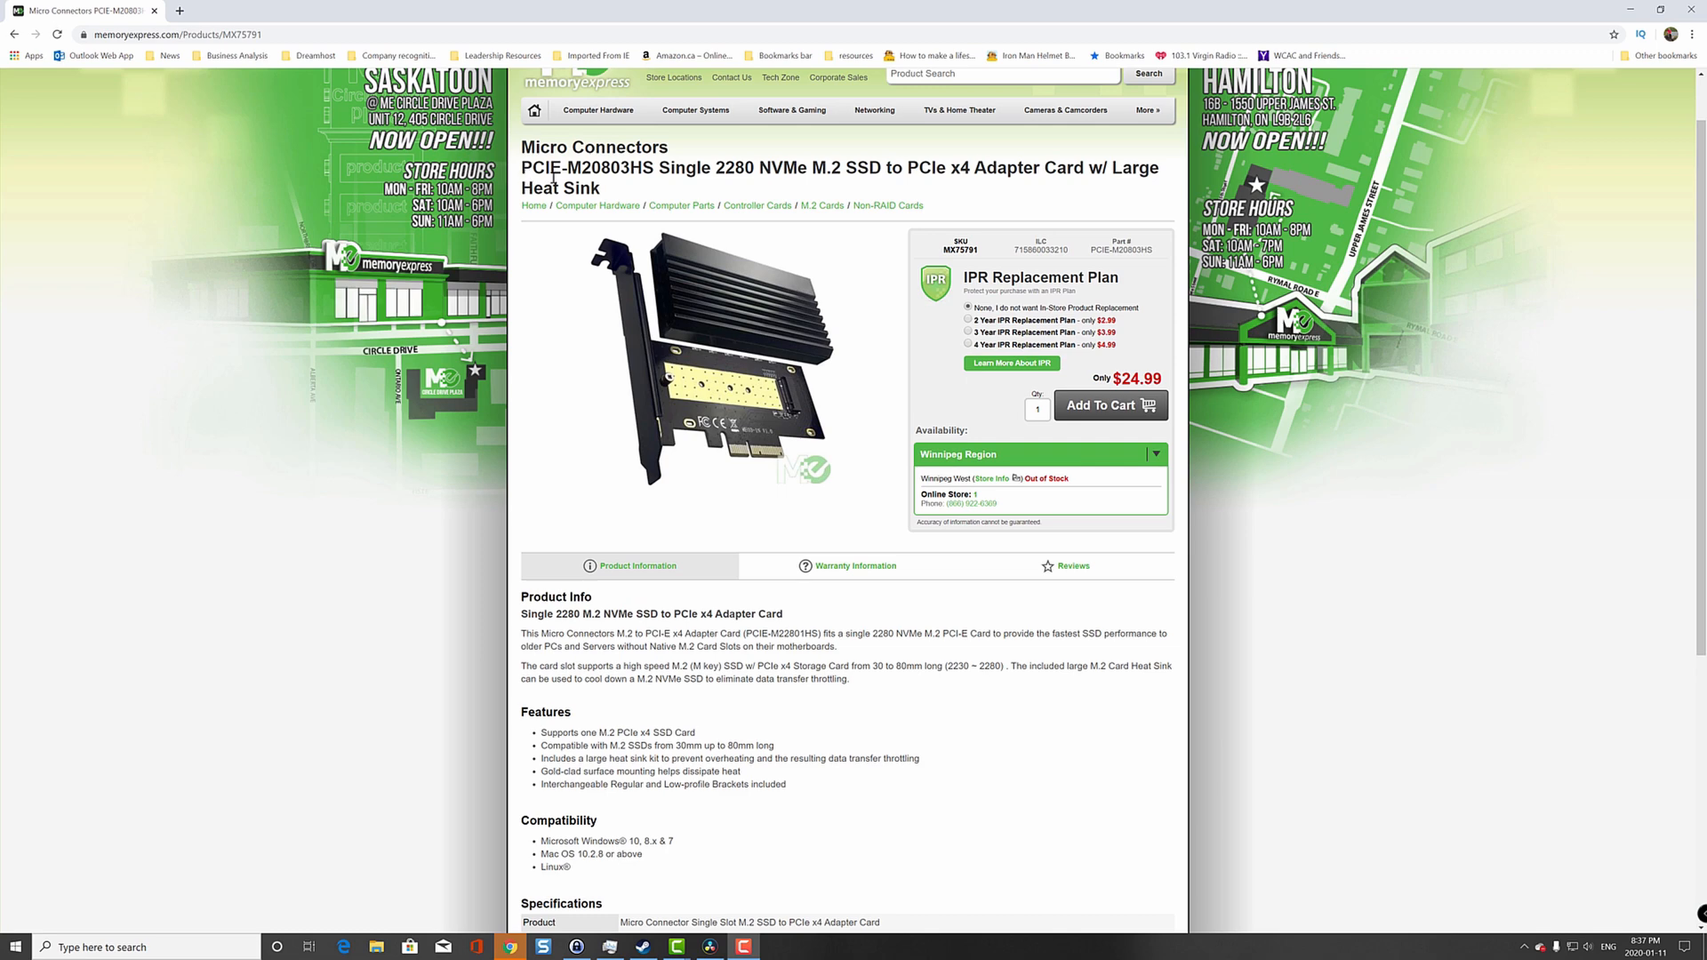
mouse_move(636, 188)
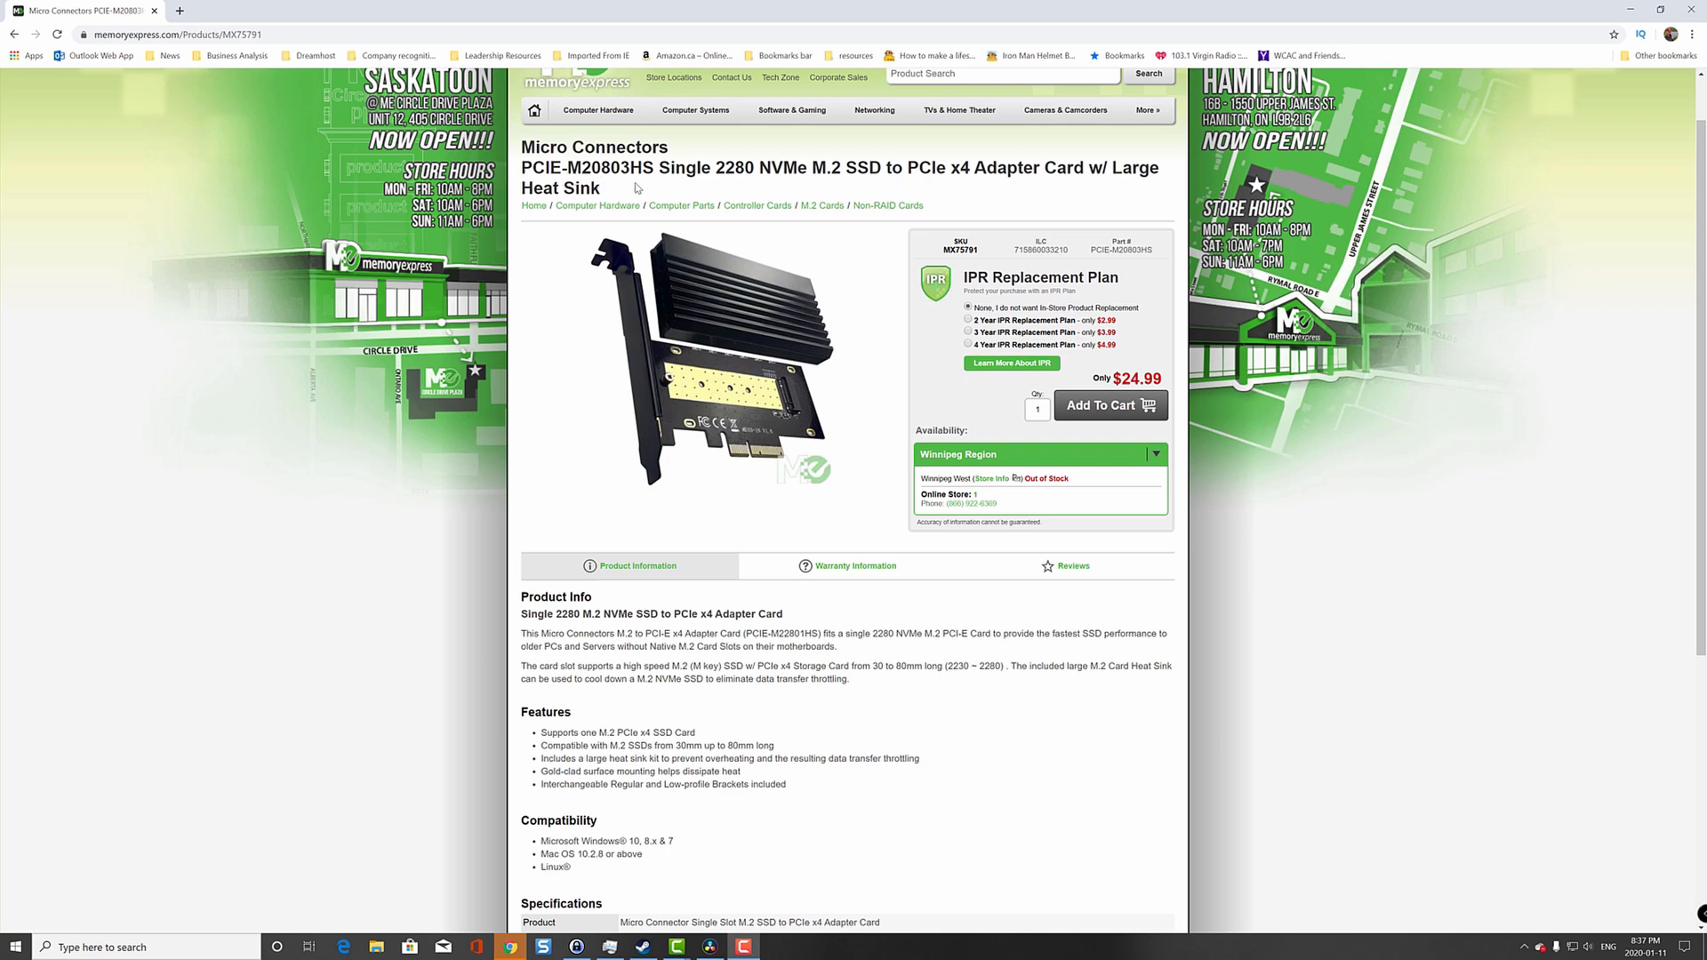
scroll(down, 3)
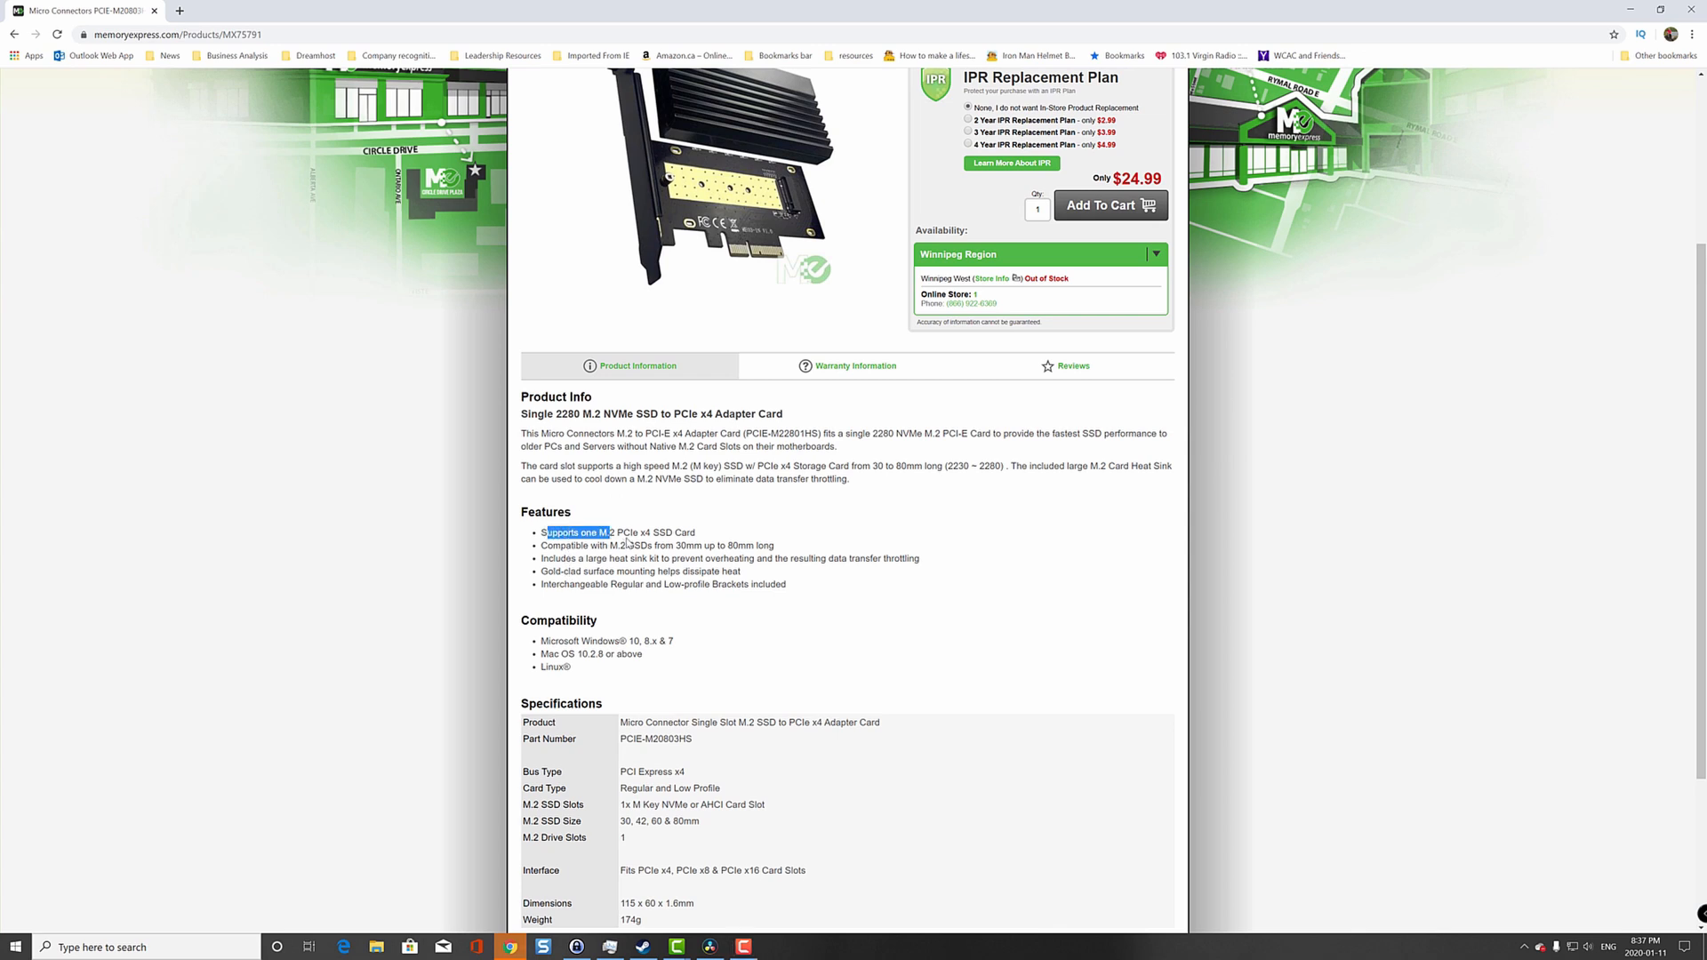
click(765, 546)
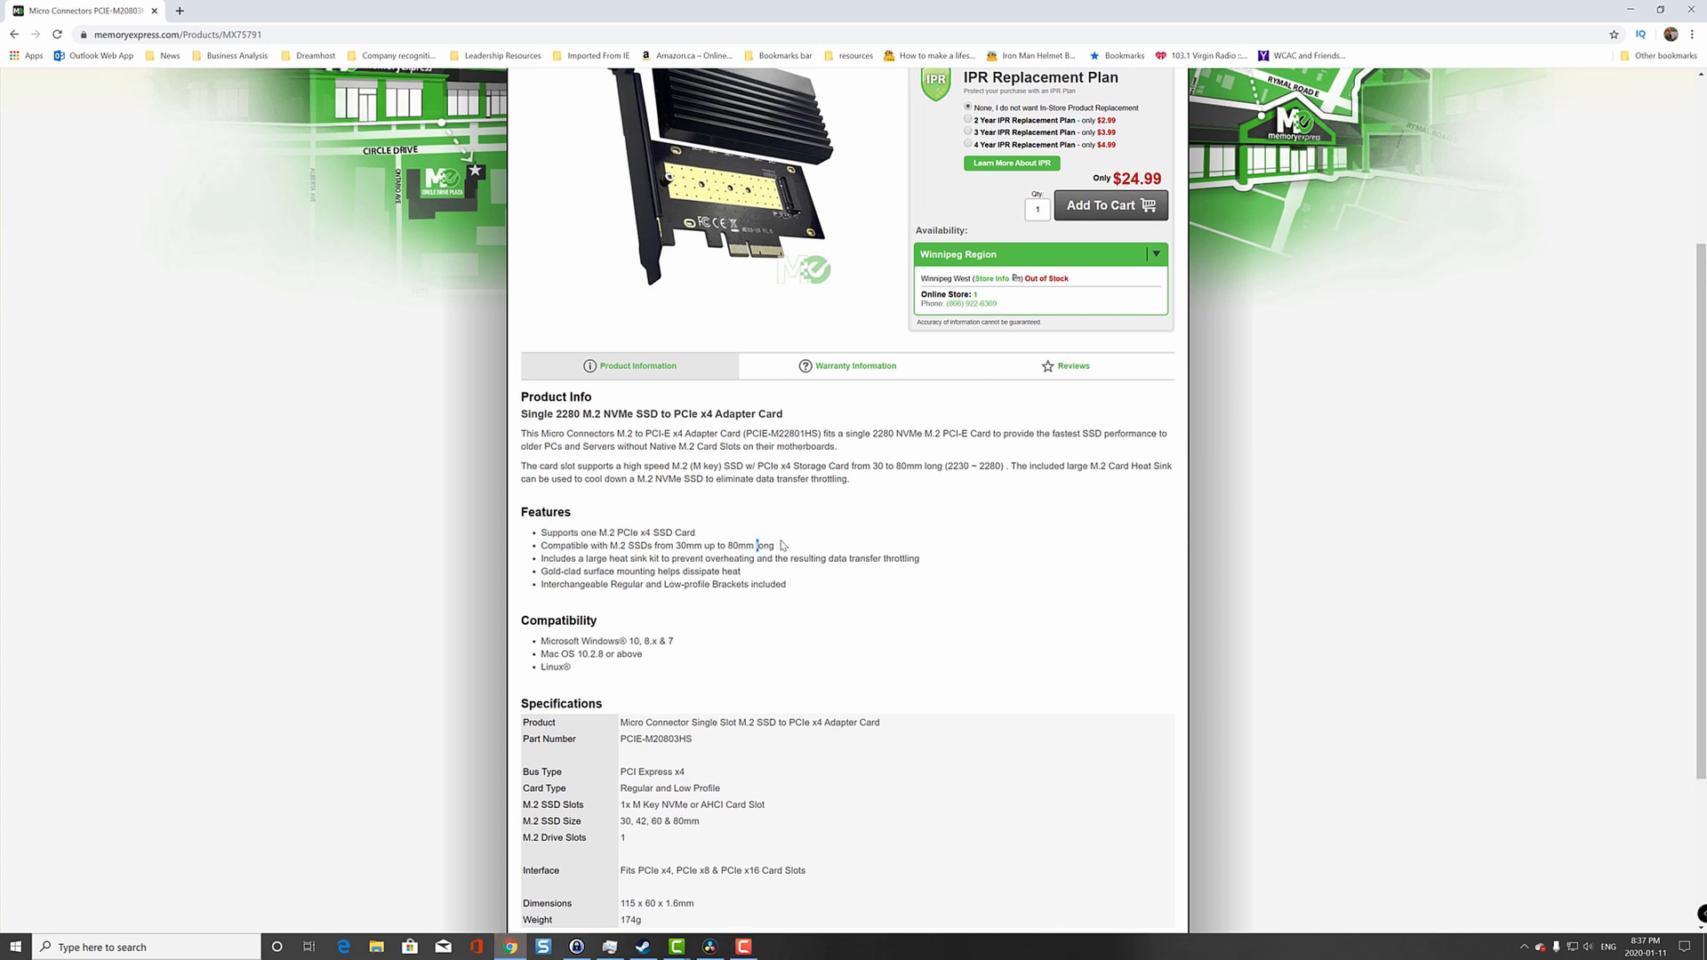
mouse_move(747, 575)
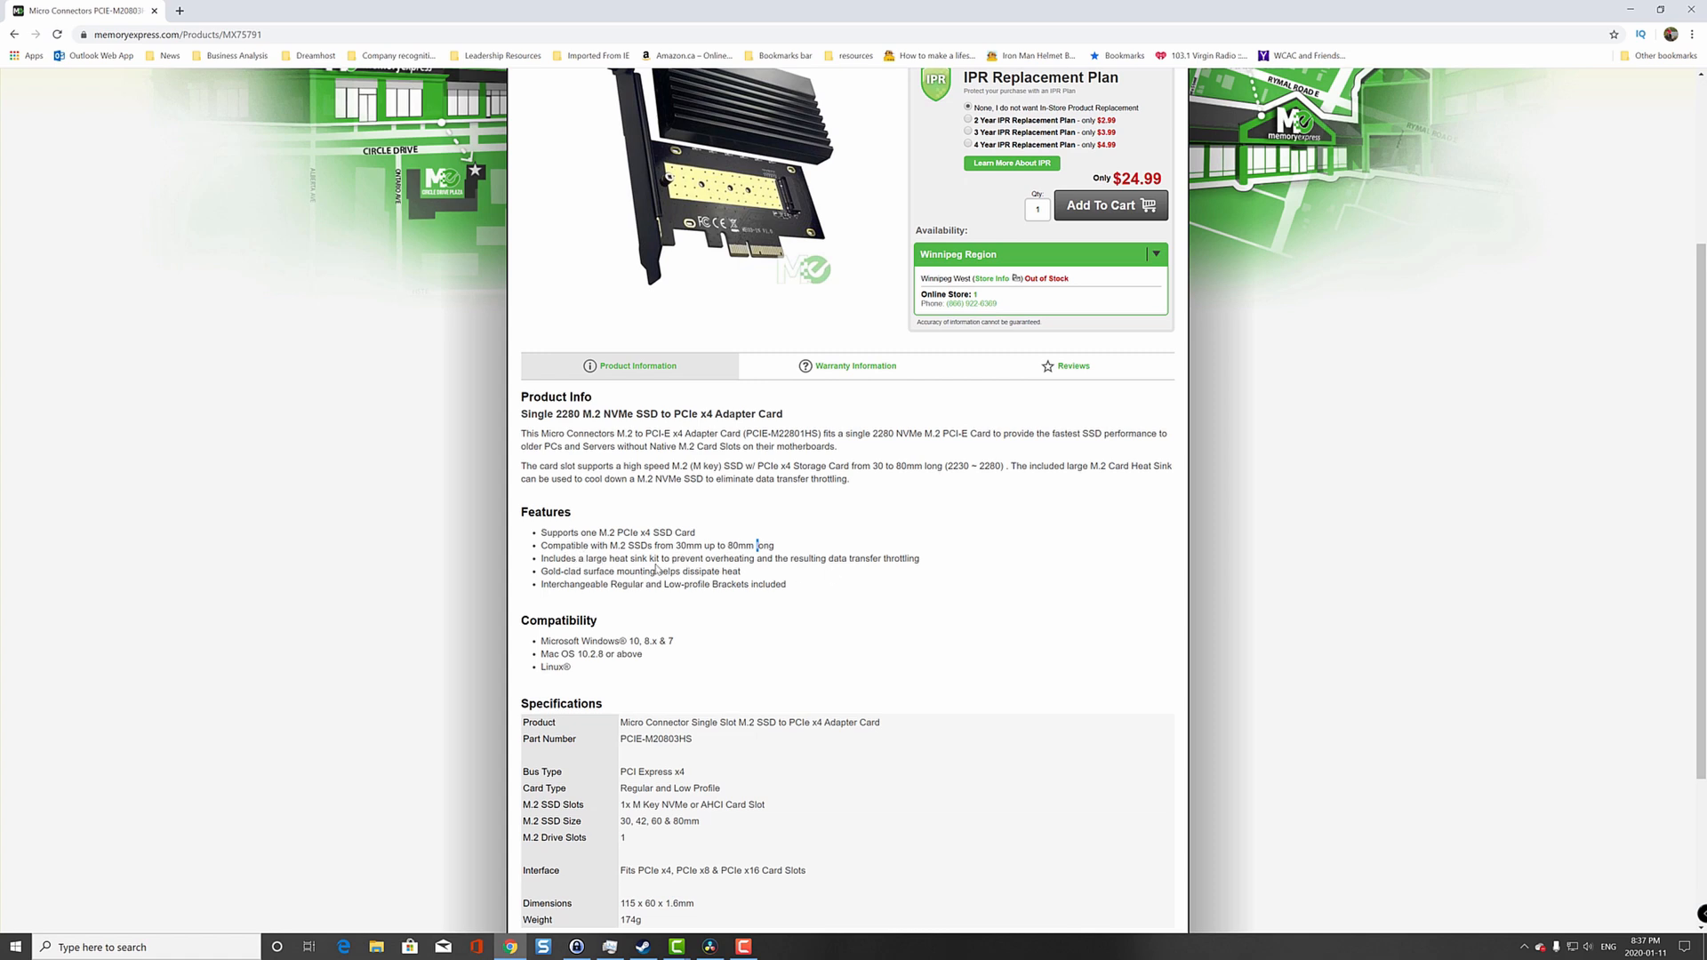
mouse_move(830, 571)
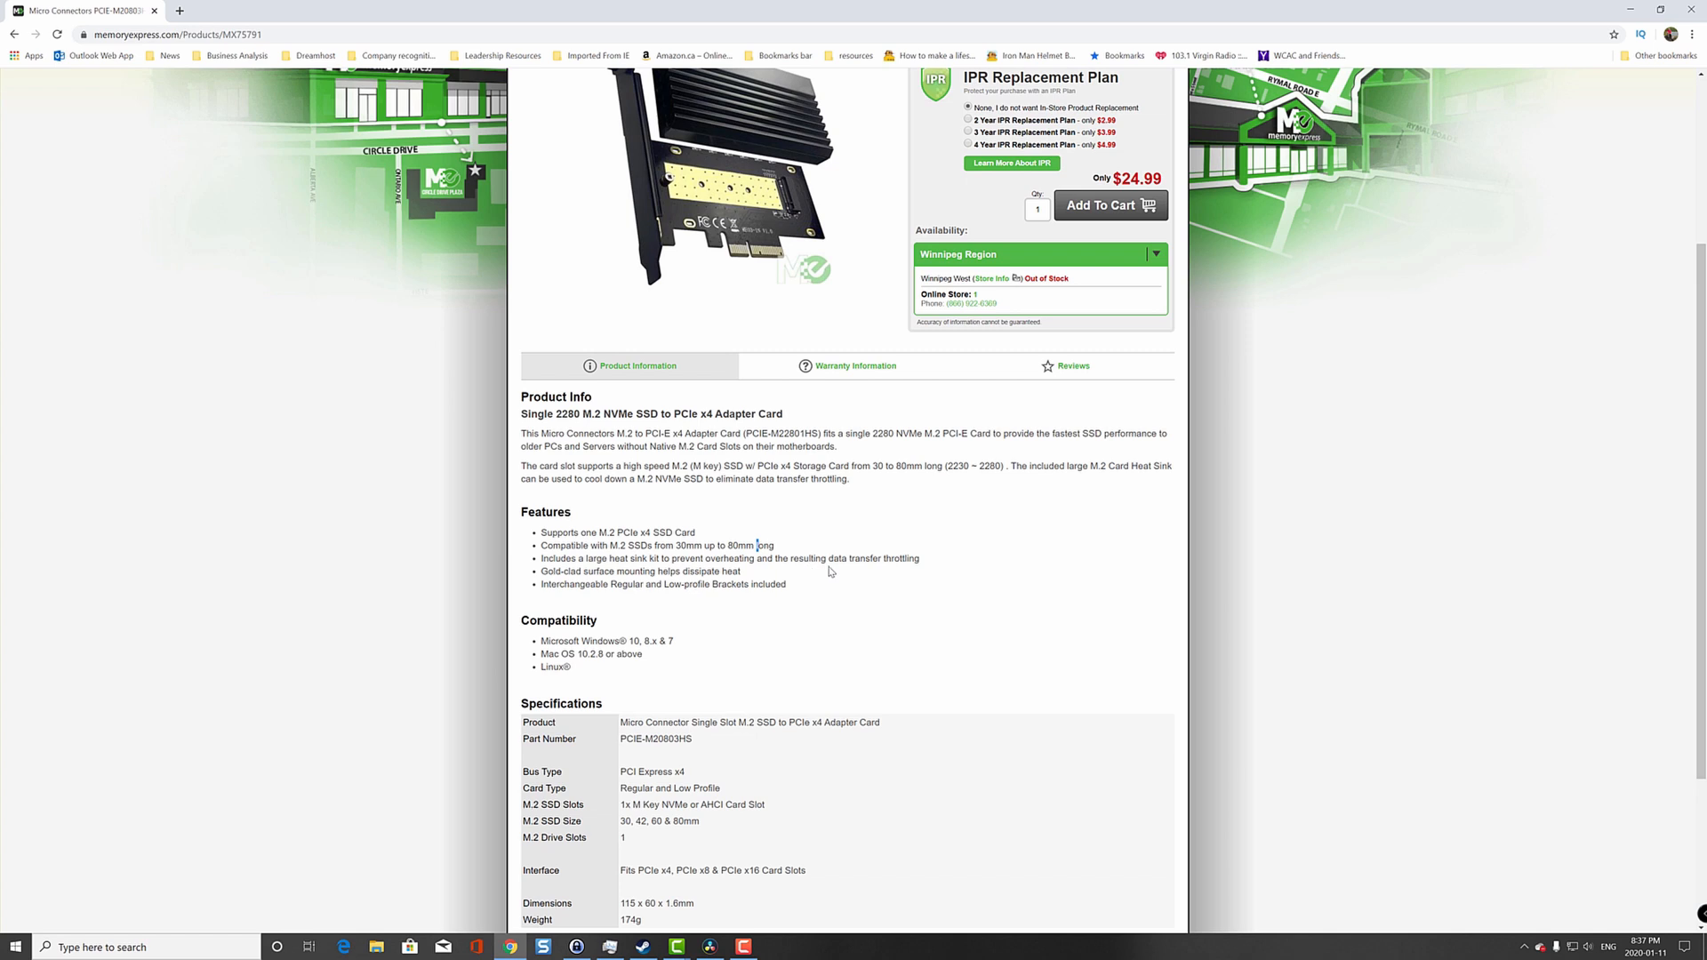
mouse_move(575, 572)
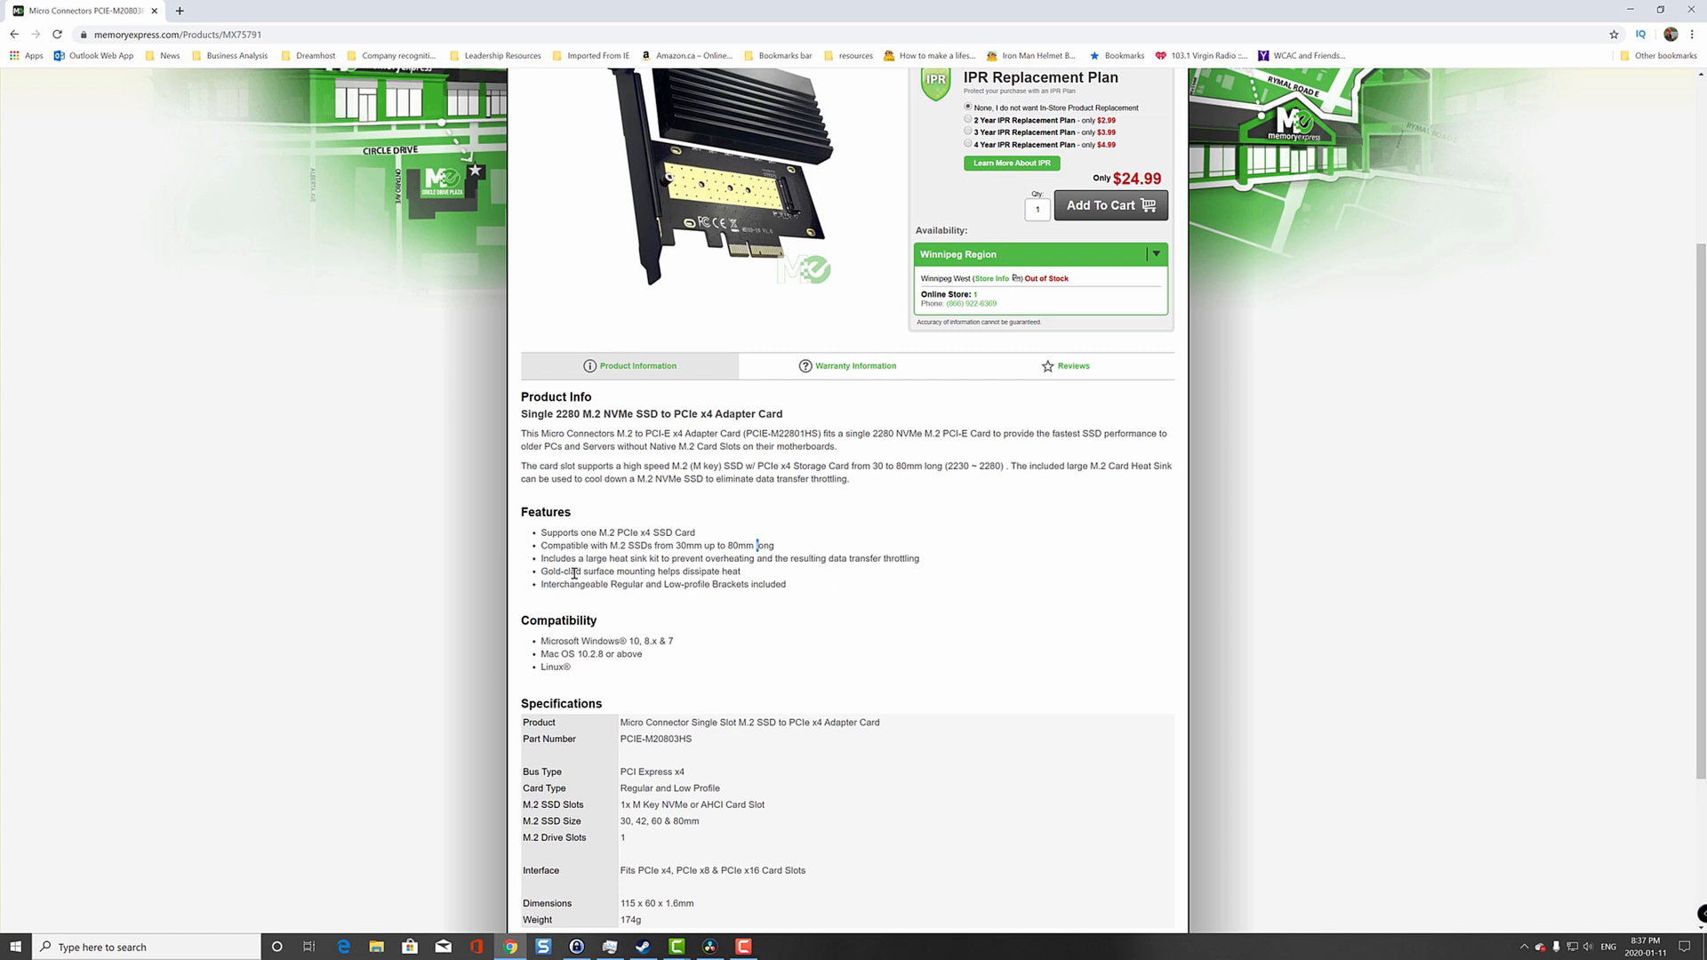
mouse_move(737, 579)
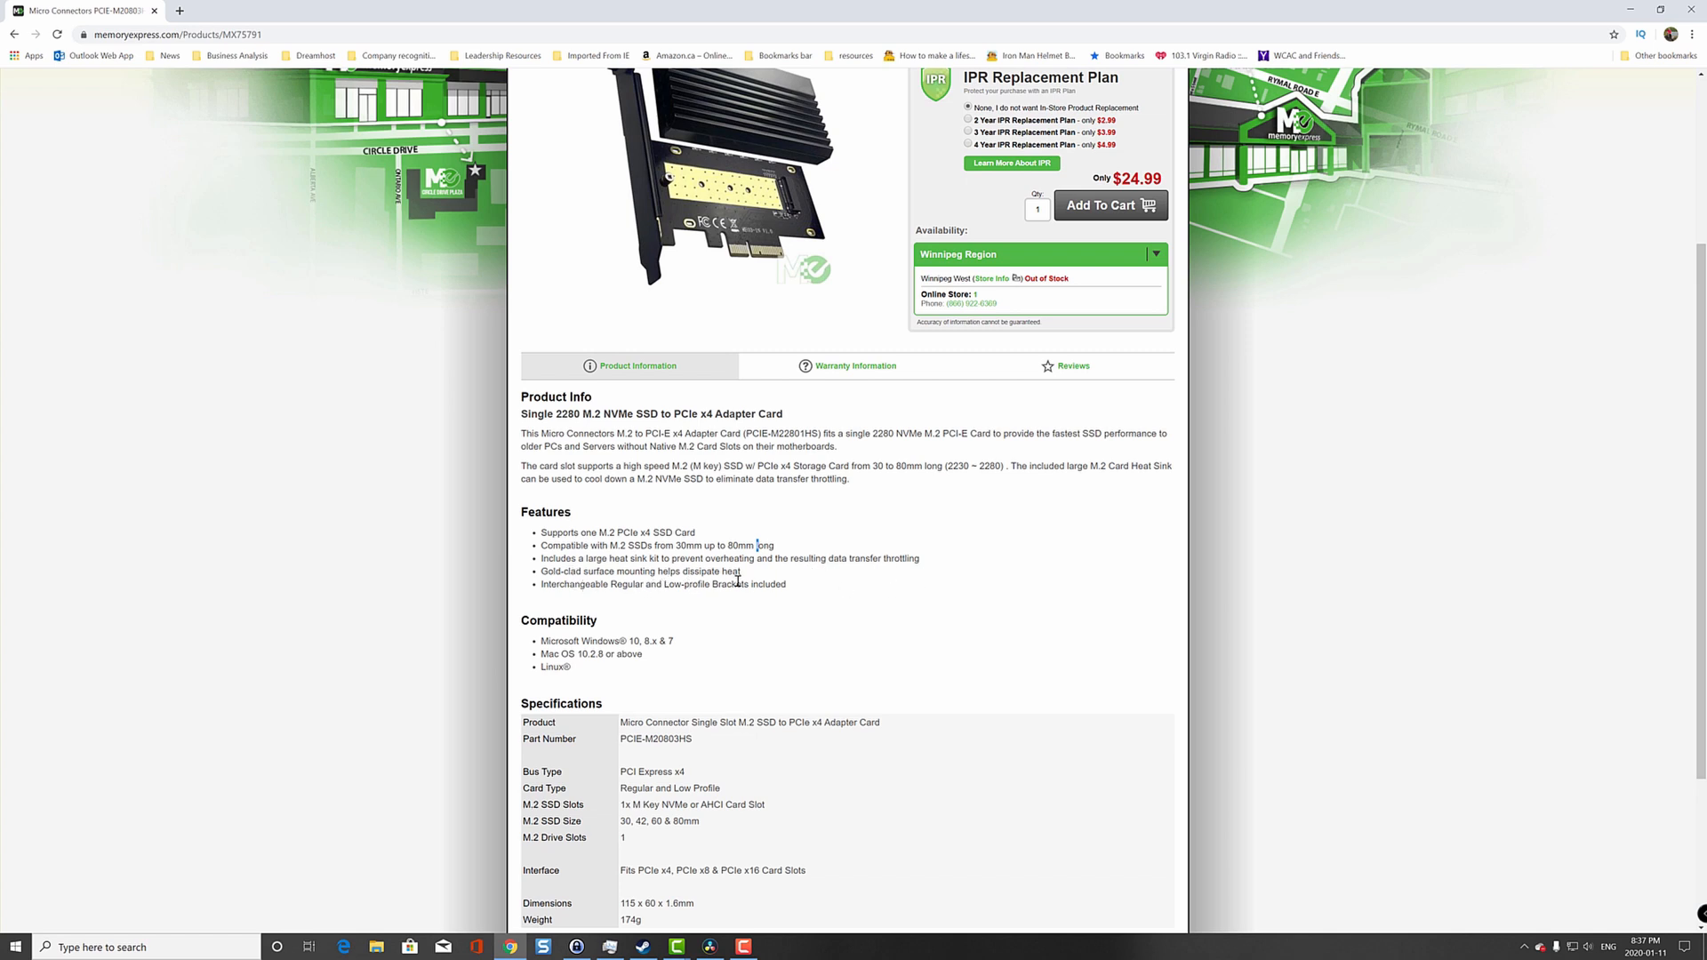
mouse_move(644, 595)
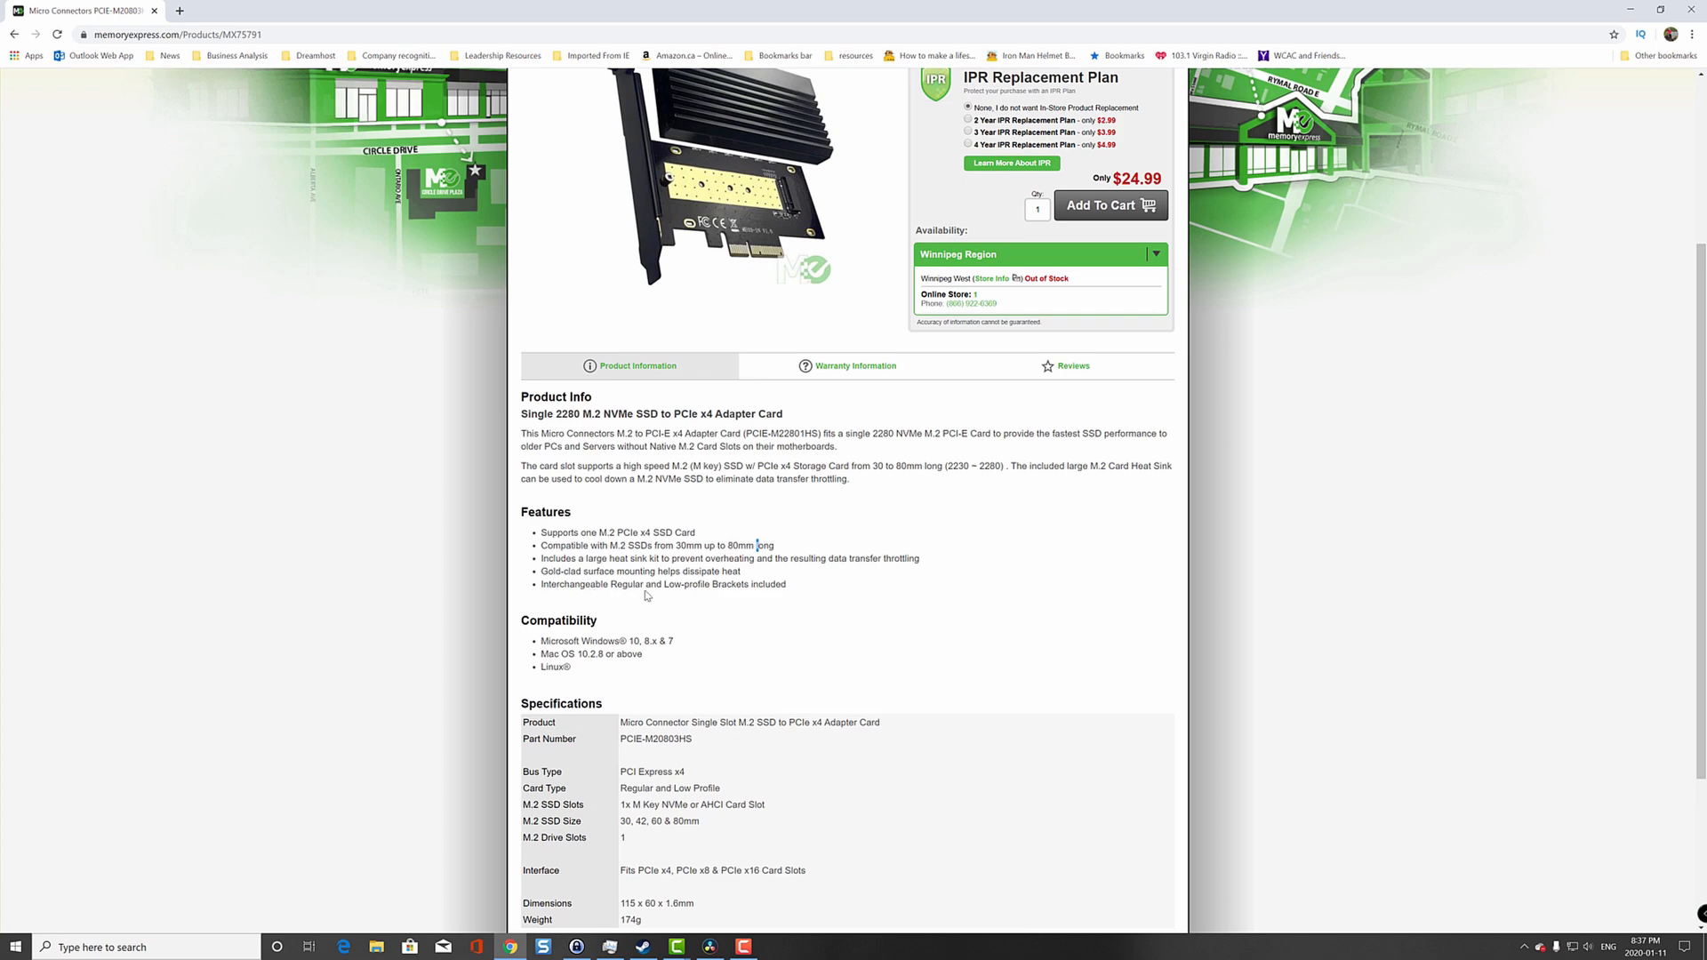
mouse_move(882, 589)
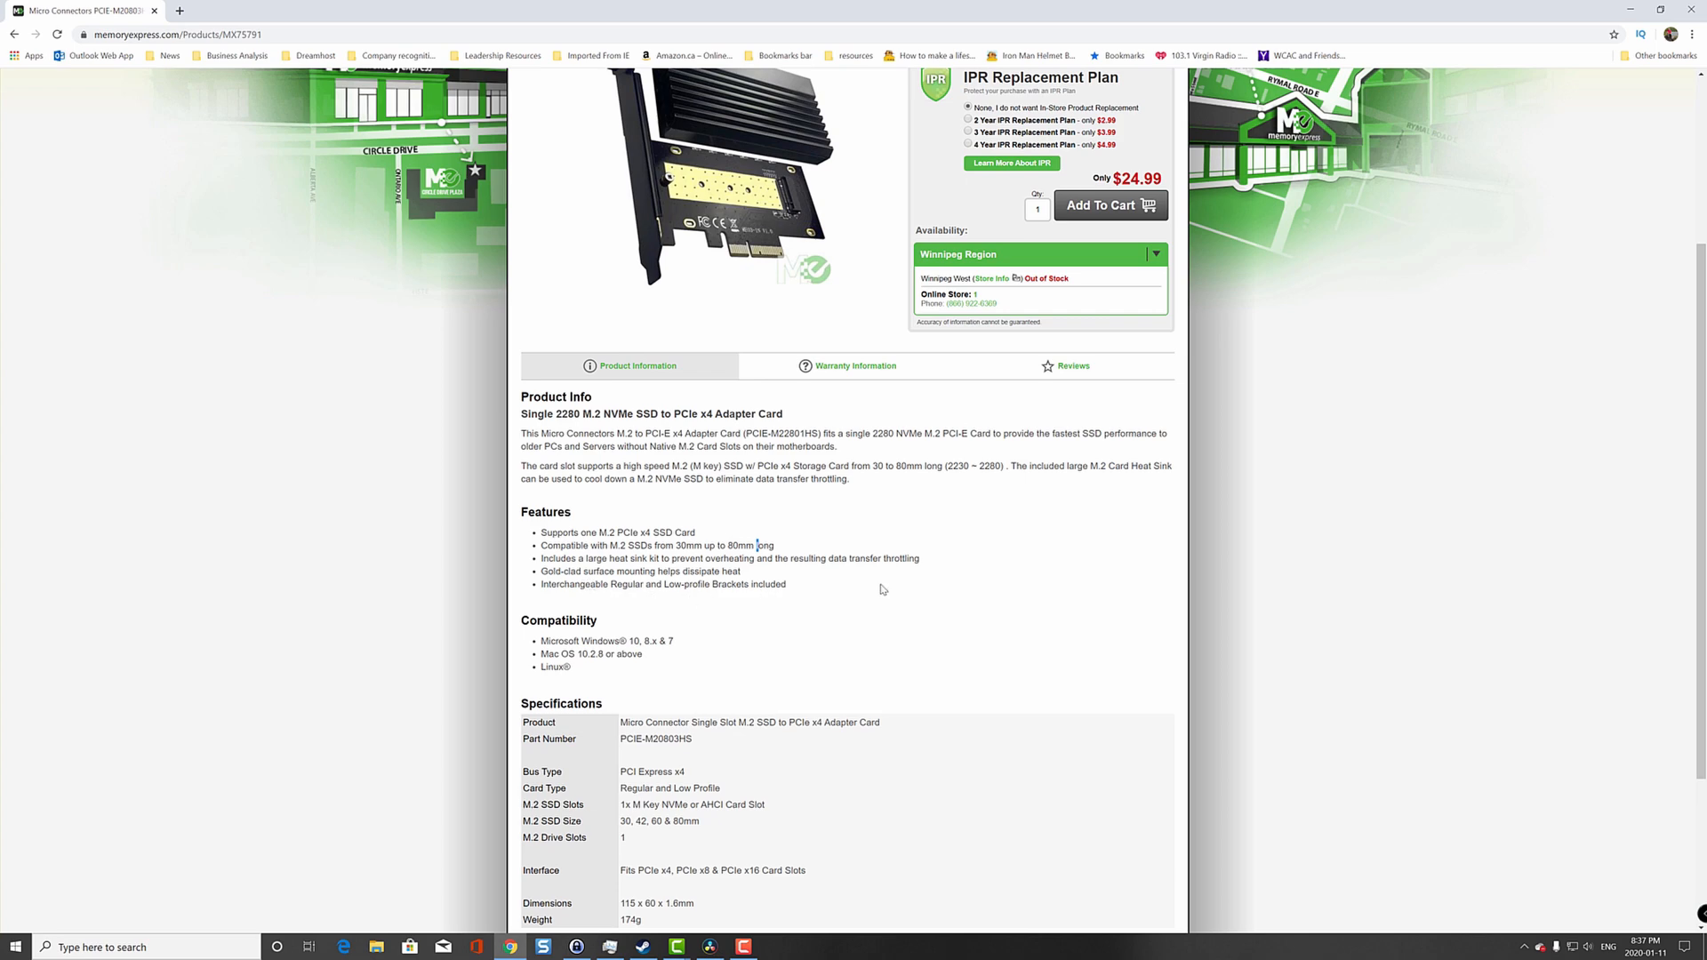
scroll(up, 3)
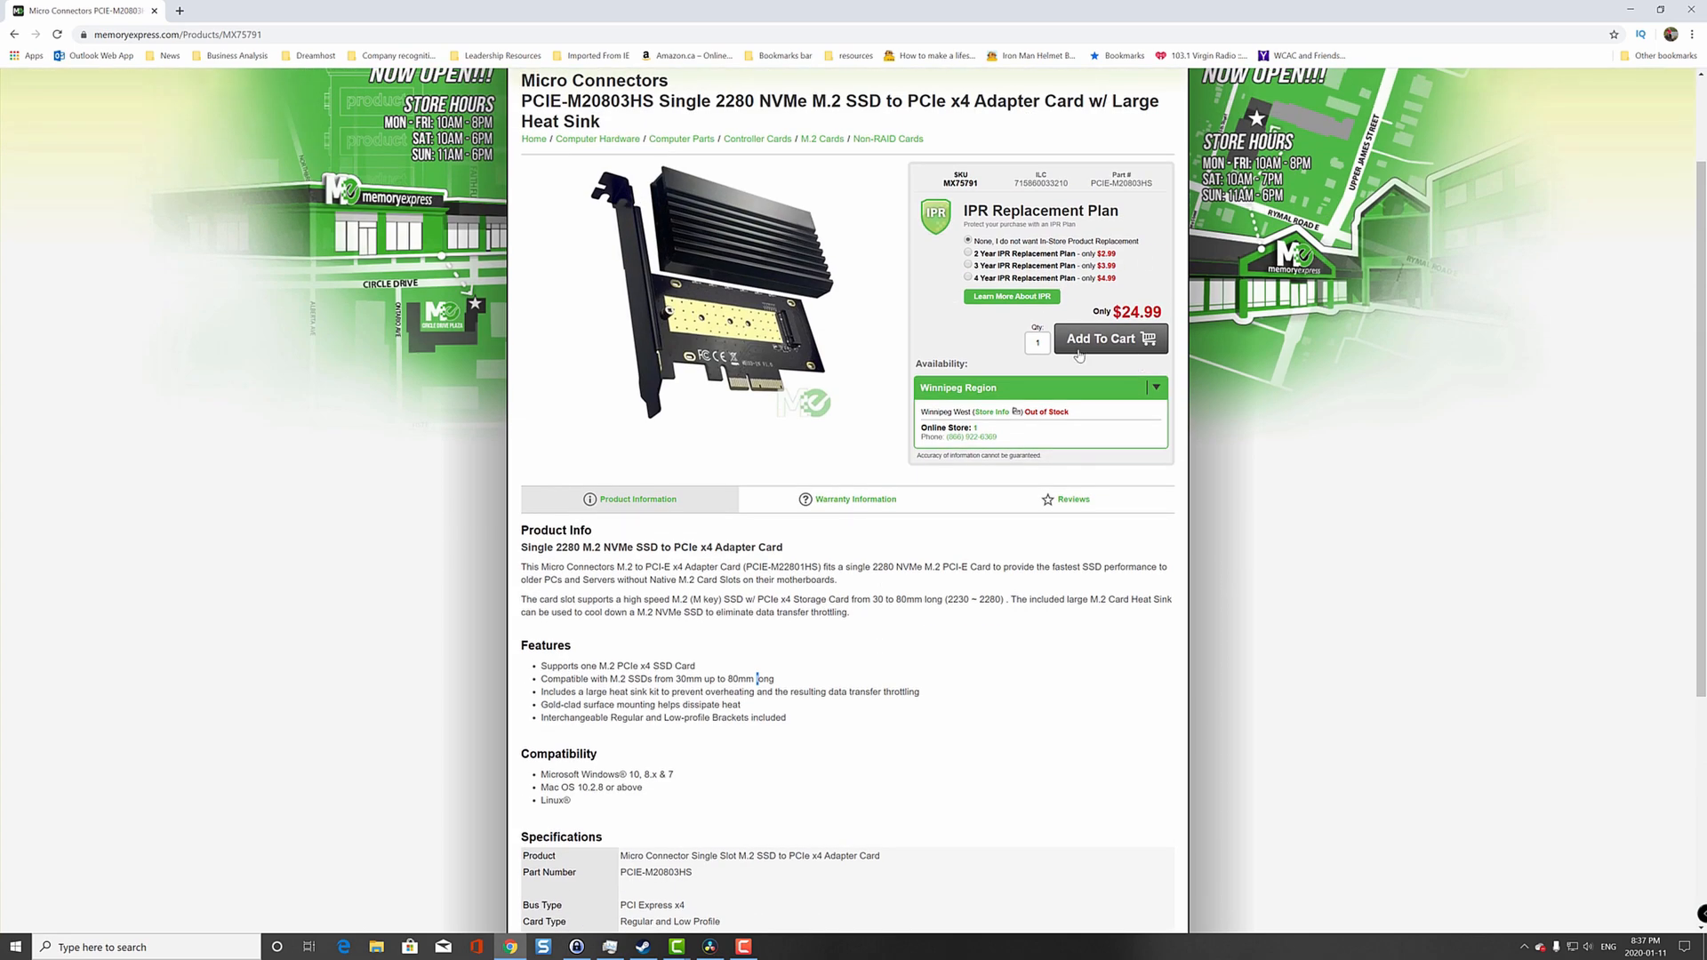
mouse_move(1138, 441)
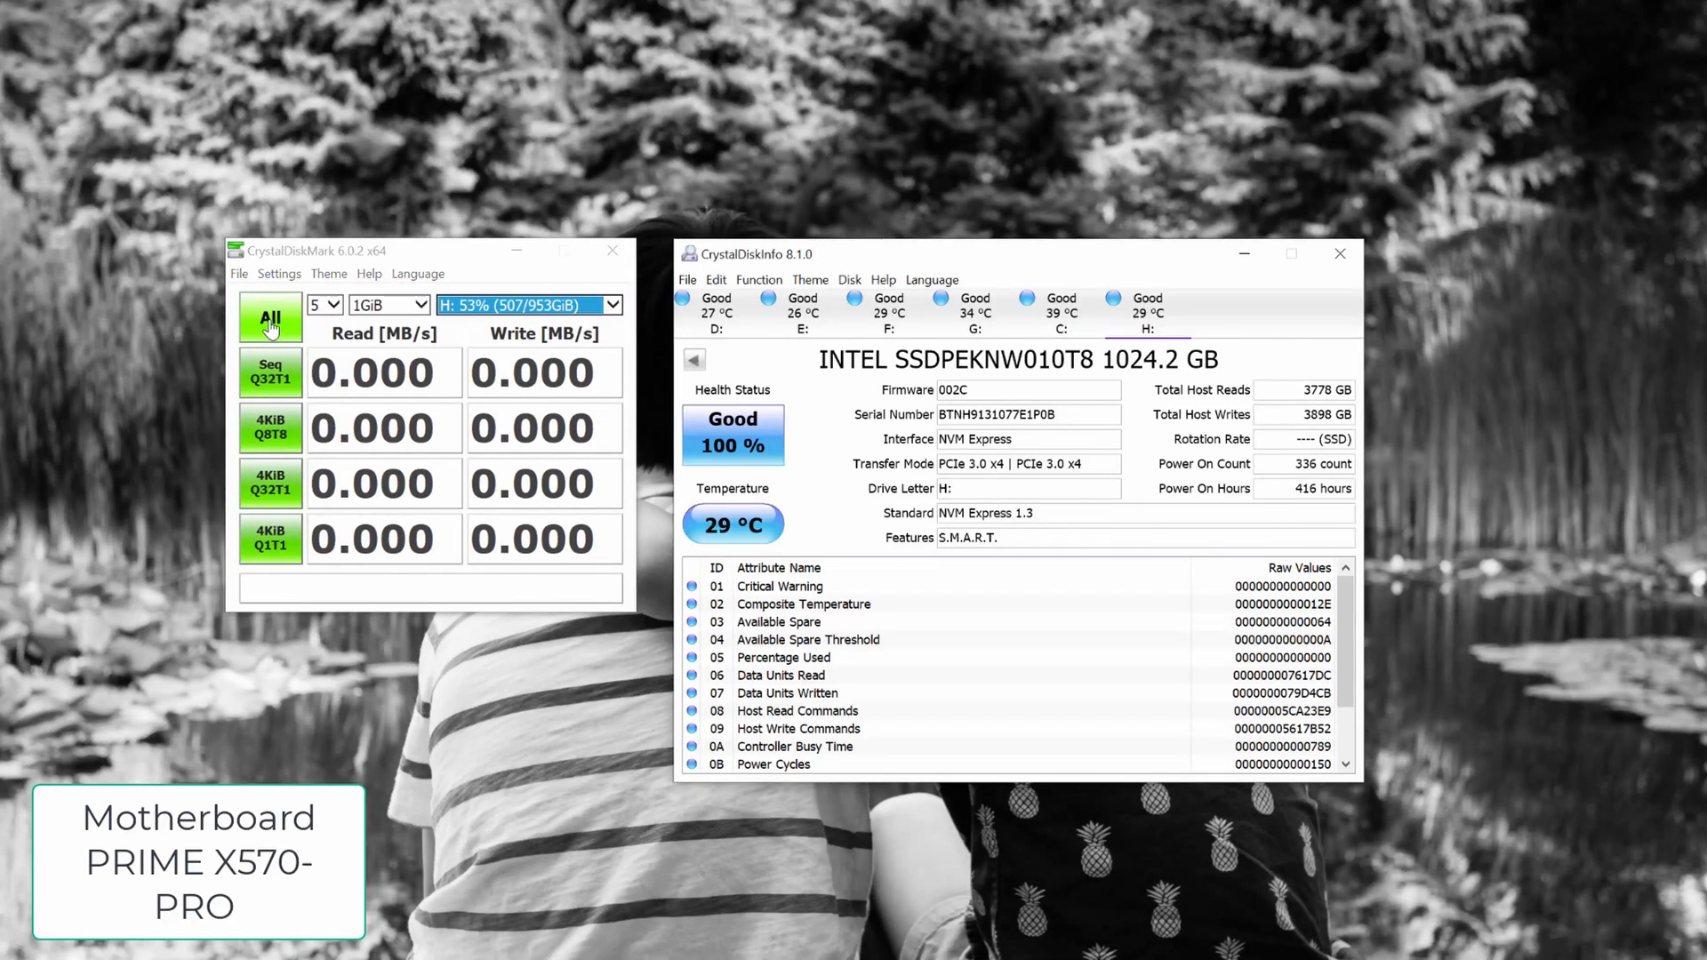
Run all CrystalDiskMark benchmarks on drive H: at 5 runs and 1GiB test size
click(270, 317)
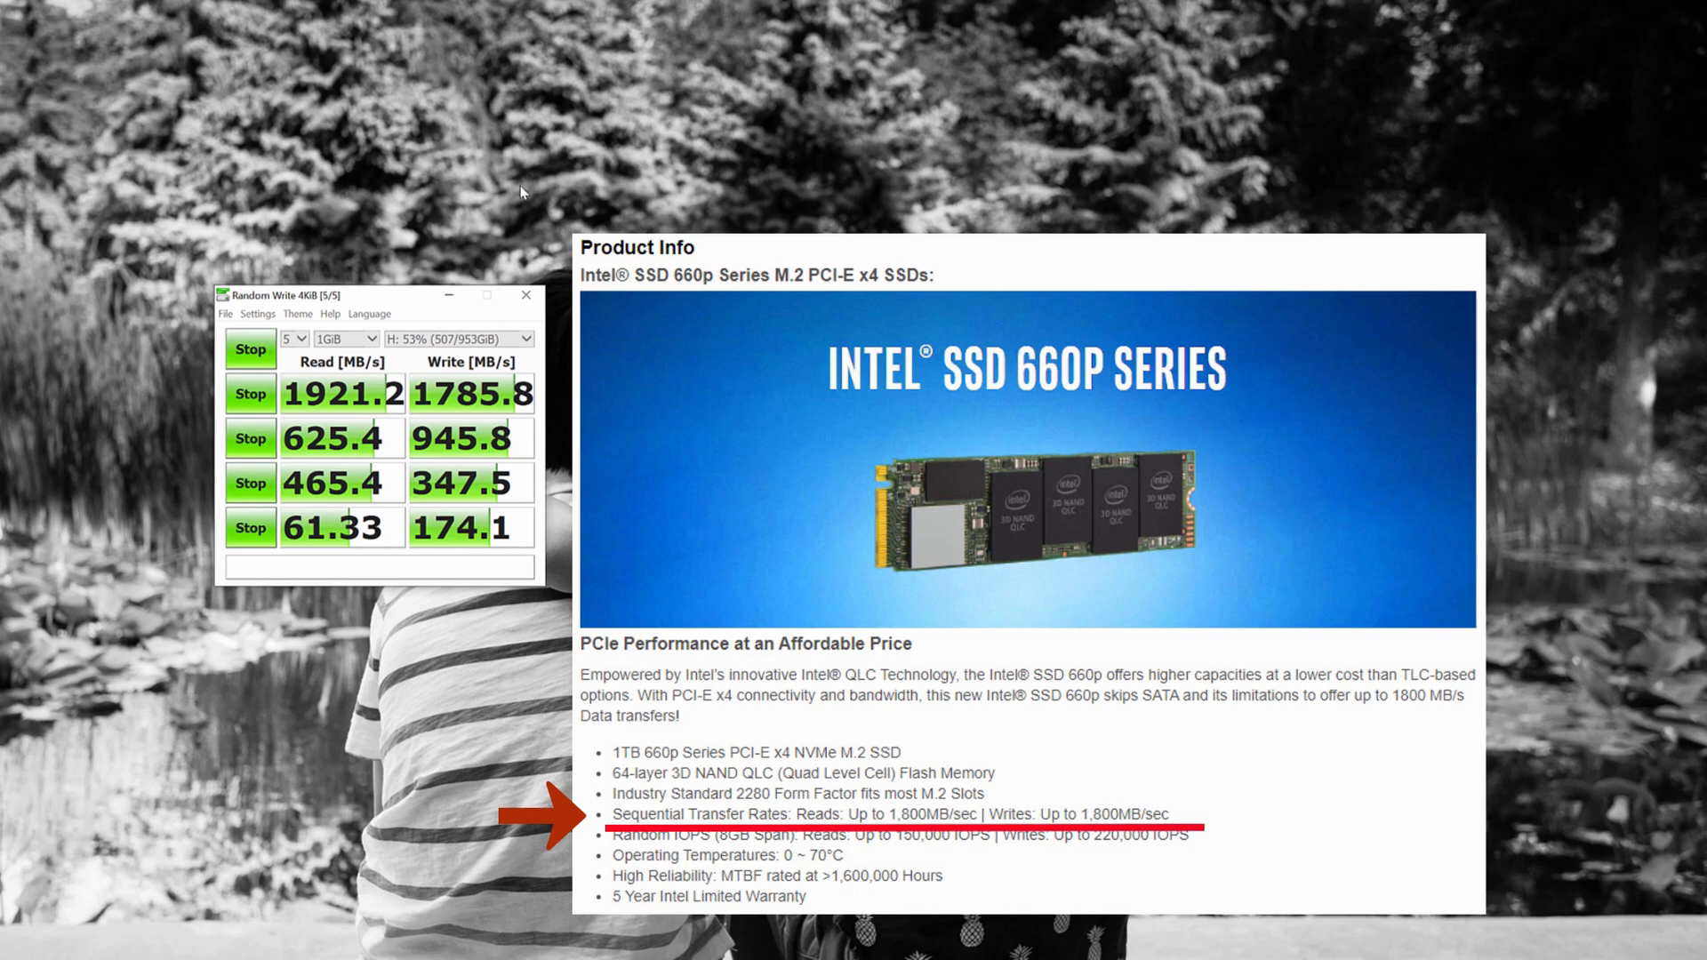
mouse_move(518, 194)
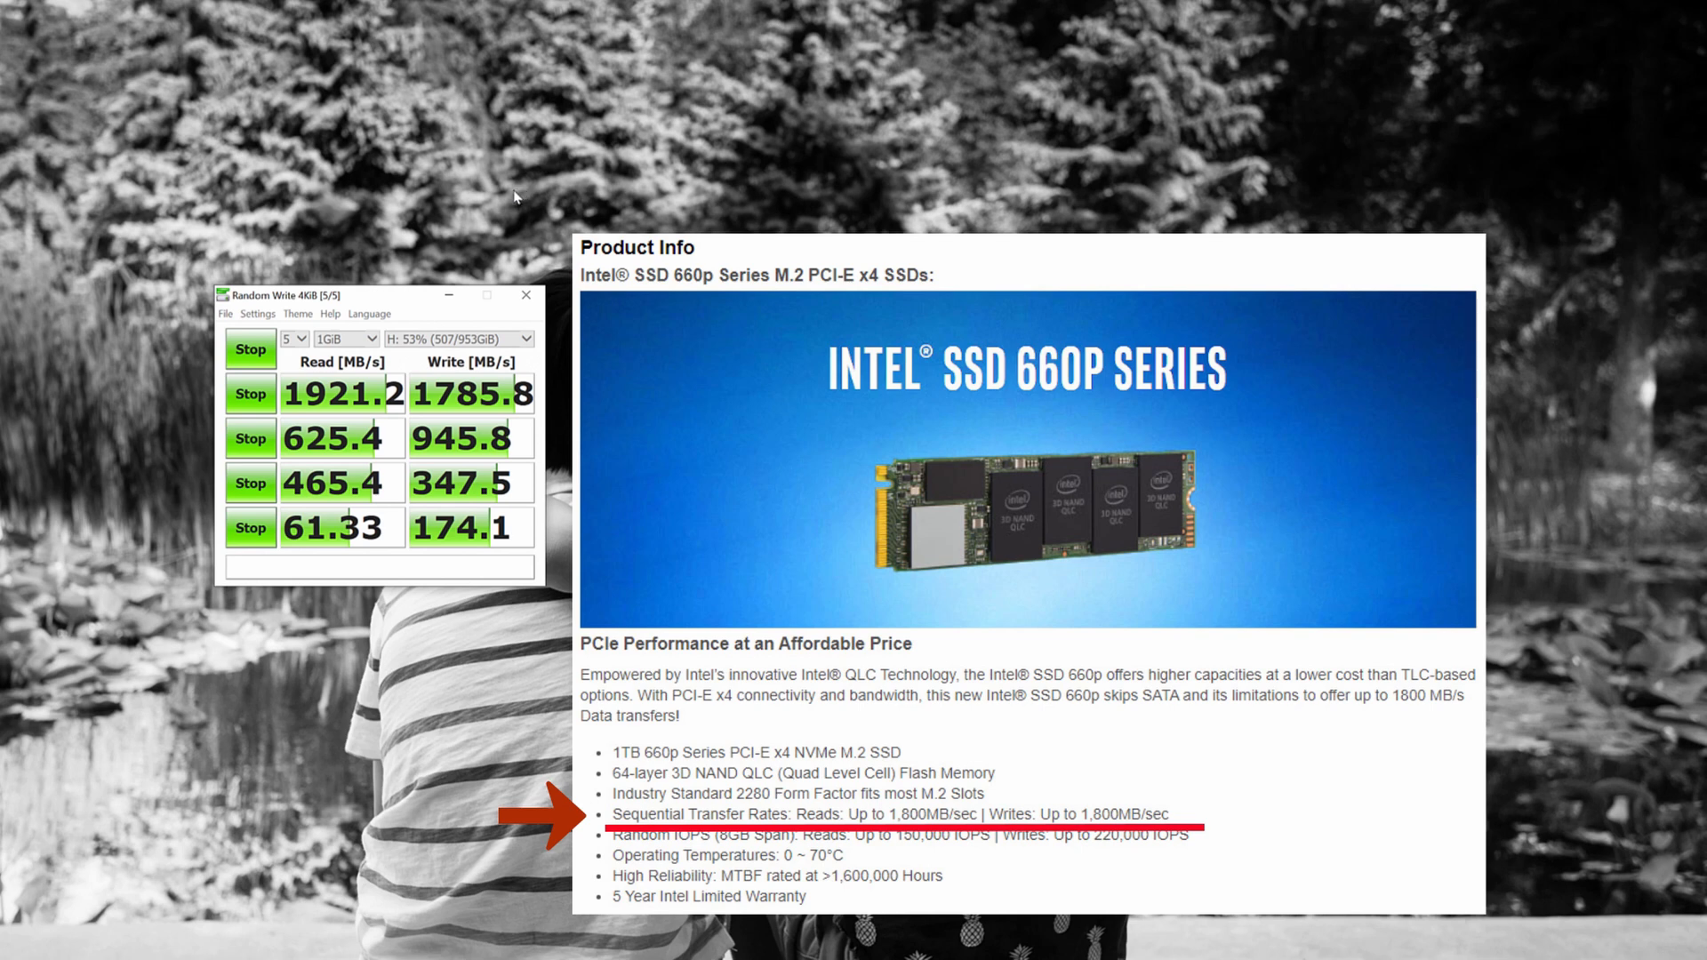